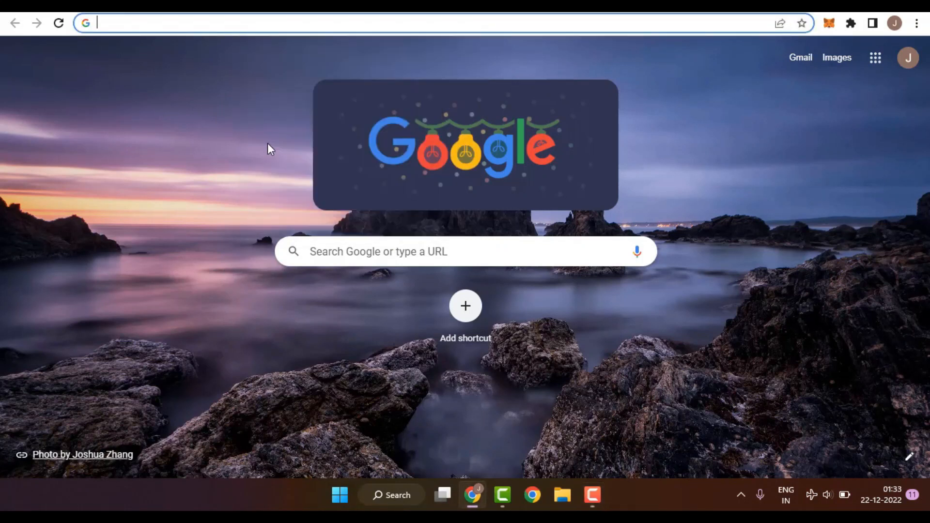
Step: Go to staderlabs.com and highlight the 70,000+ Stakers figure on the home page
type("staderlabs.com")
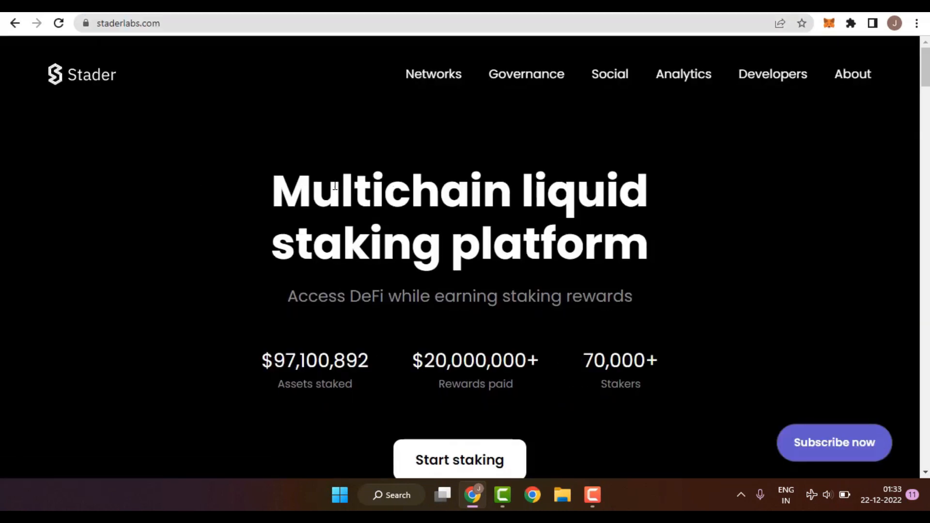
left_click_drag(271, 190, 619, 190)
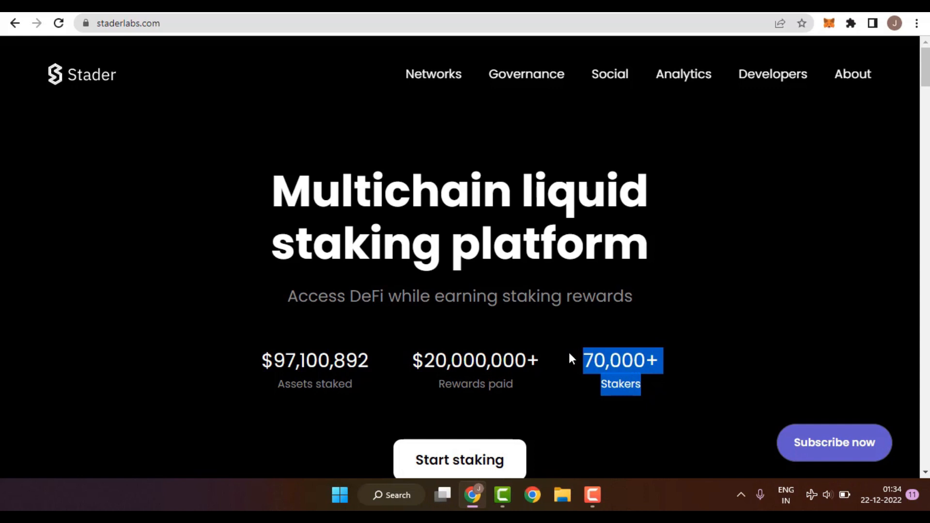
mouse_move(612, 377)
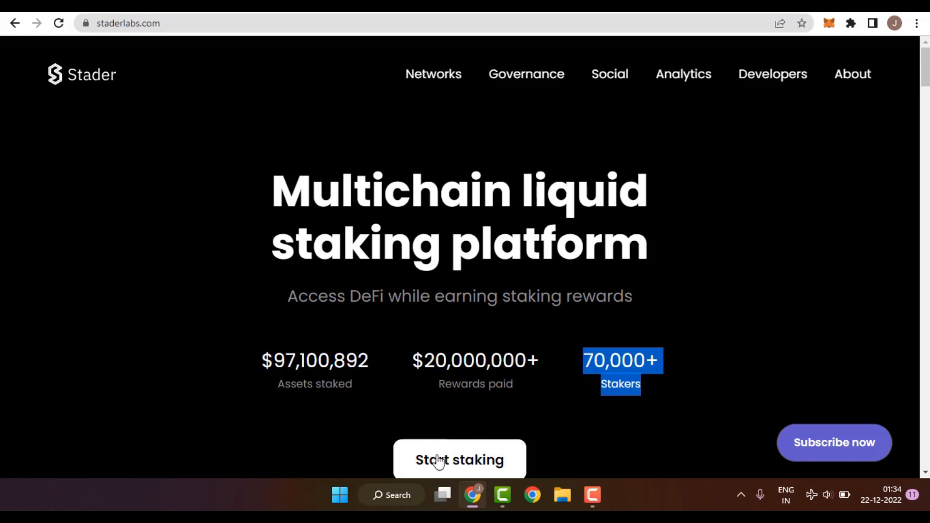
Step: Scroll to the Supported networks cards and open the Near liquid staking page
scroll("down", 3)
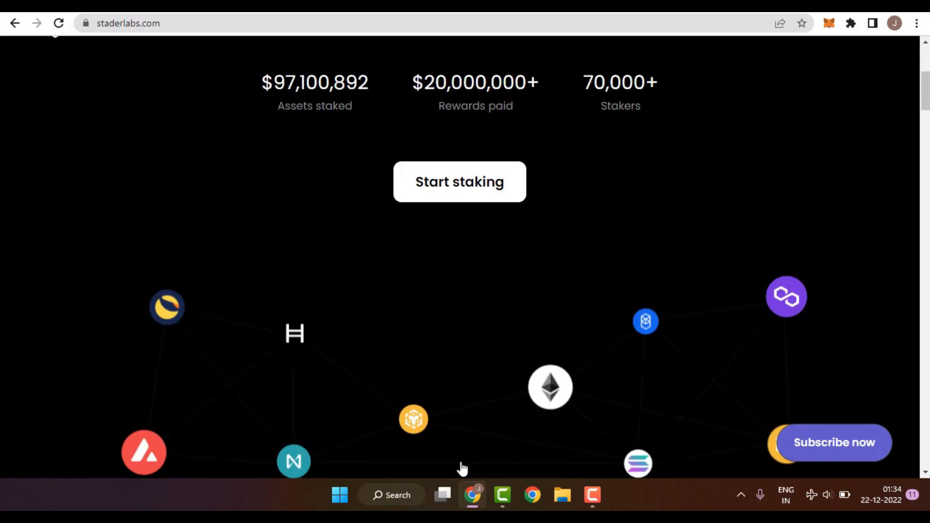
scroll("down", 3)
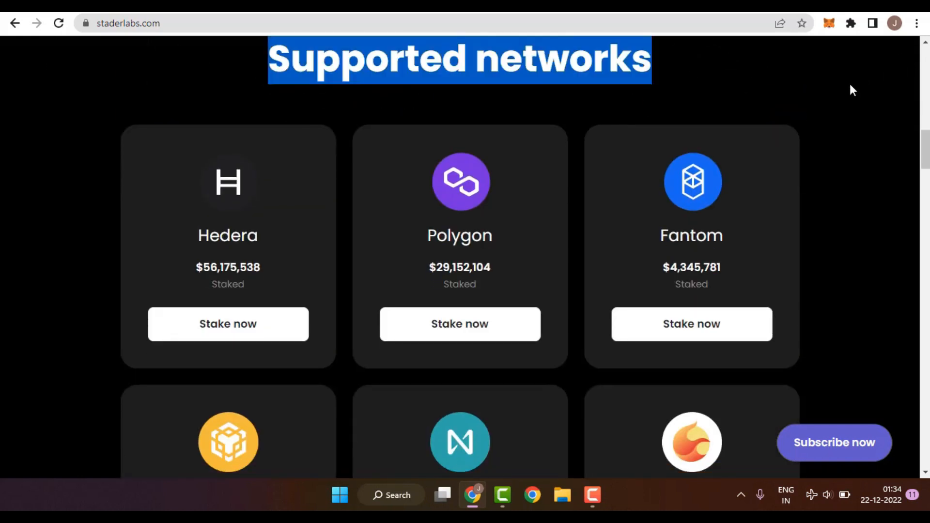
scroll("down", 3)
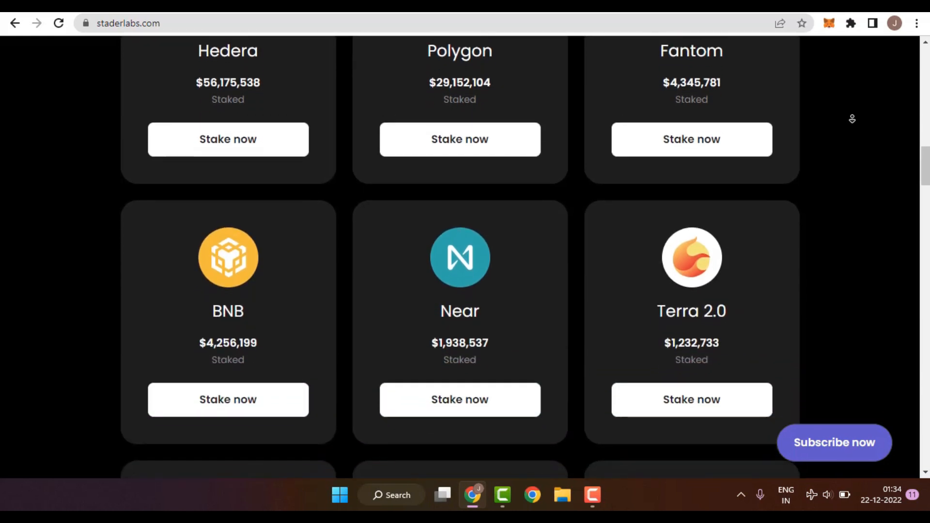
scroll("down", 3)
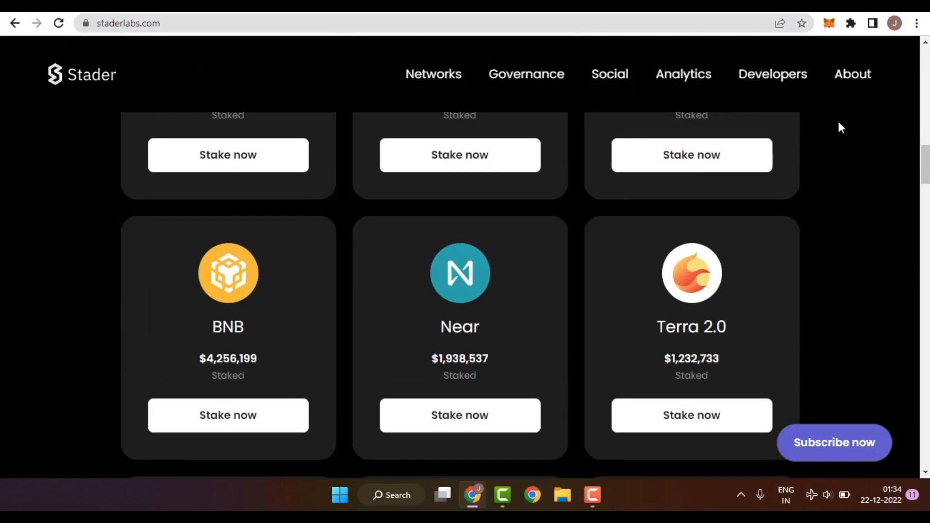
scroll("up", 3)
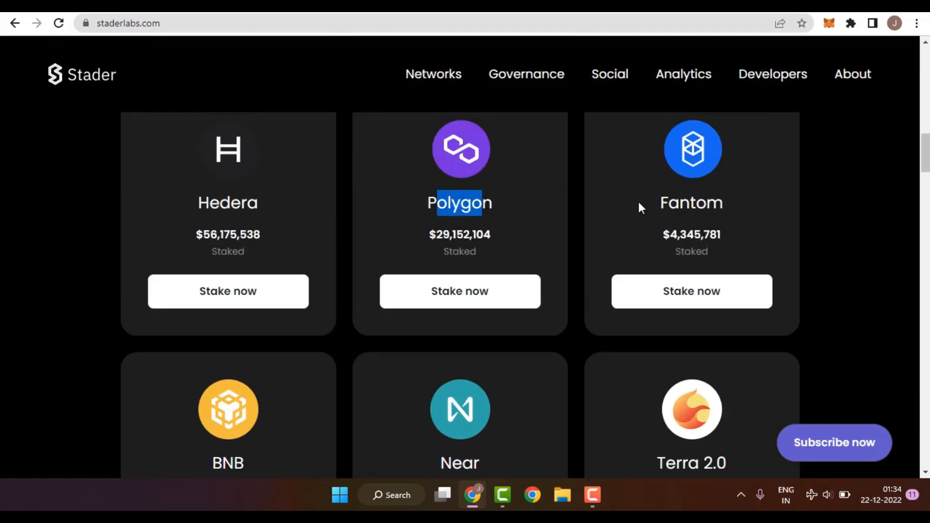
scroll("down", 3)
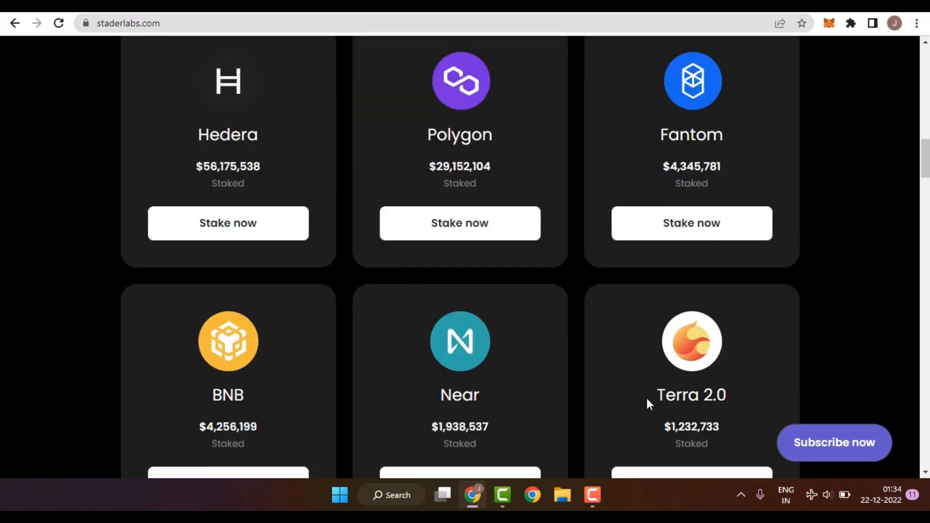
double_click(460, 395)
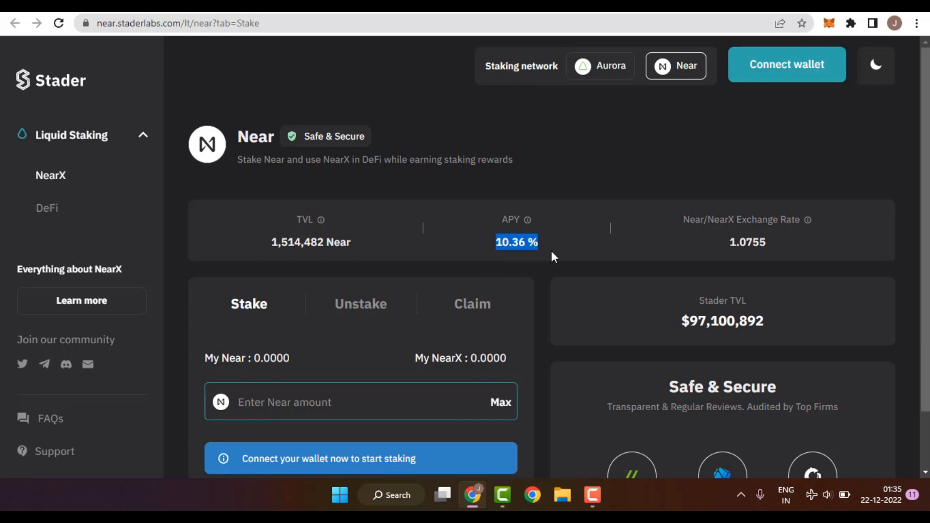
mouse_move(521, 268)
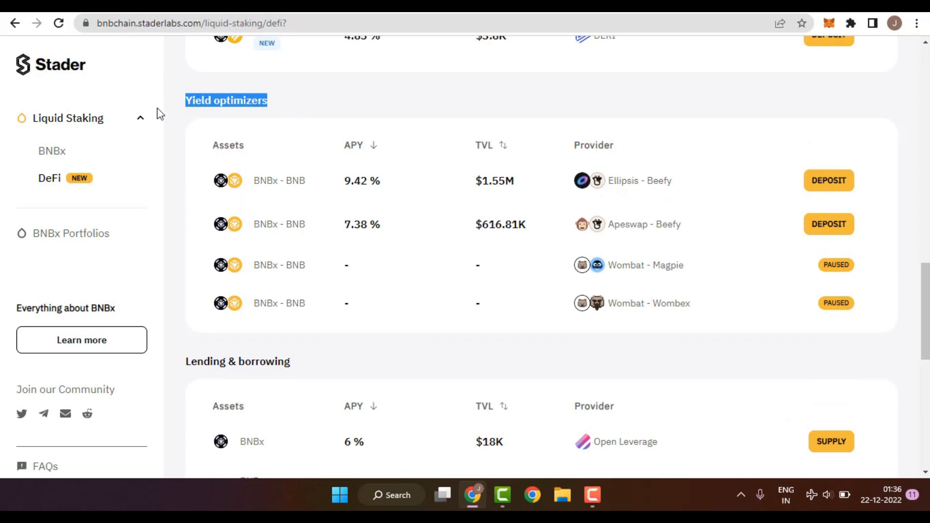
mouse_move(264, 185)
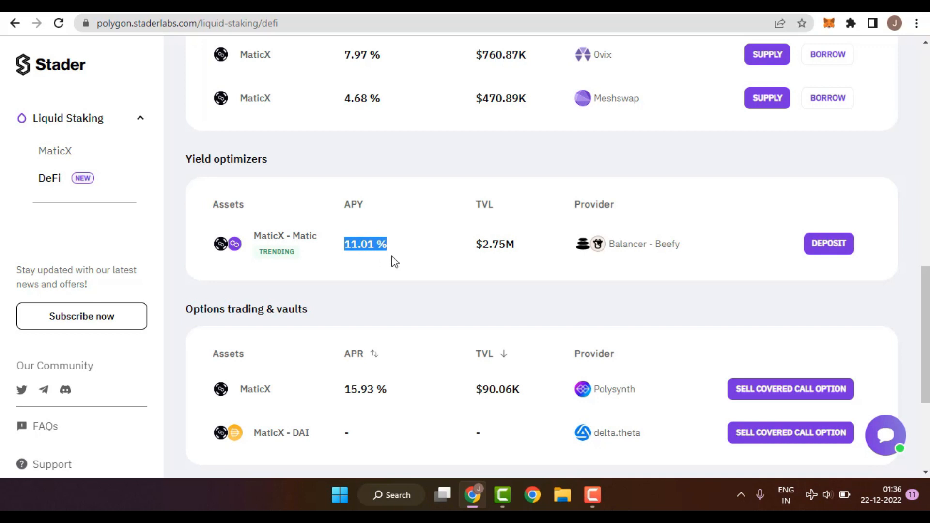
mouse_move(391, 261)
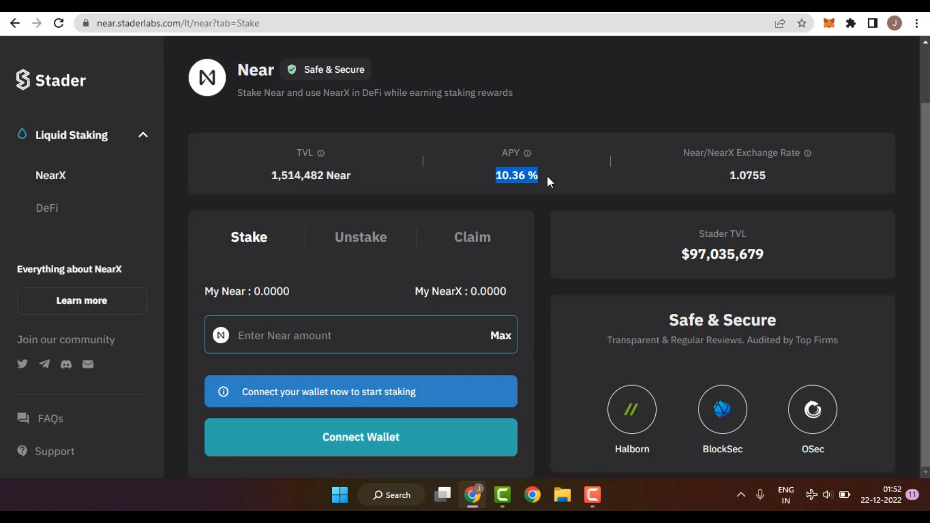
mouse_move(513, 190)
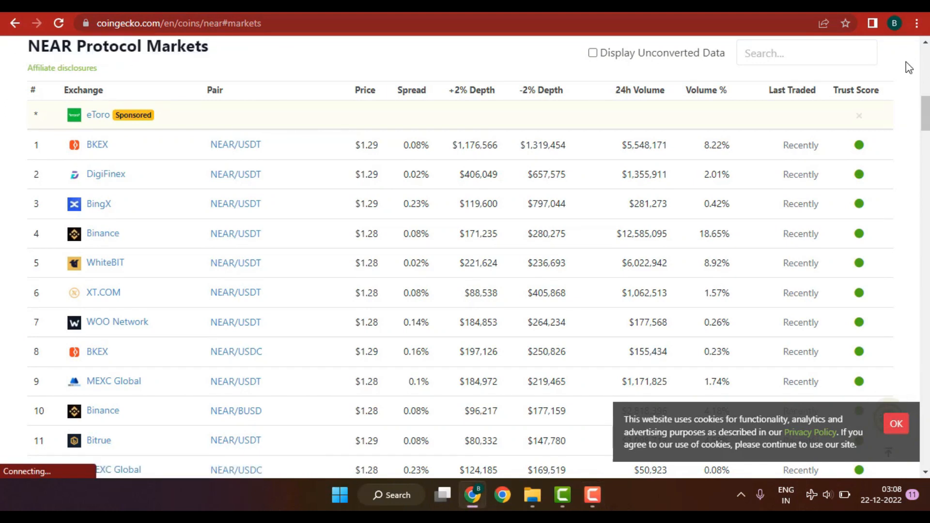
Step: Scroll through the NEAR Protocol Markets table, then head to the NEAR Wallet site
scroll("down", 3)
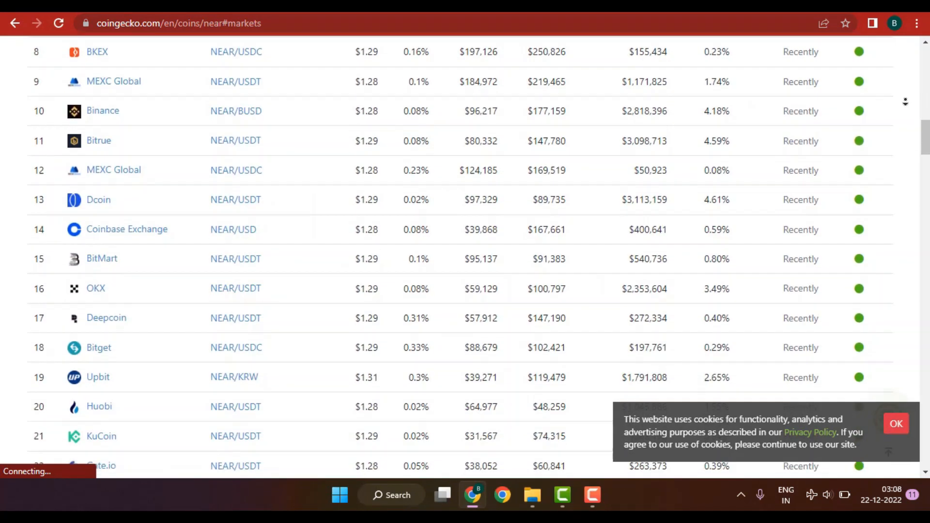
scroll("down", 3)
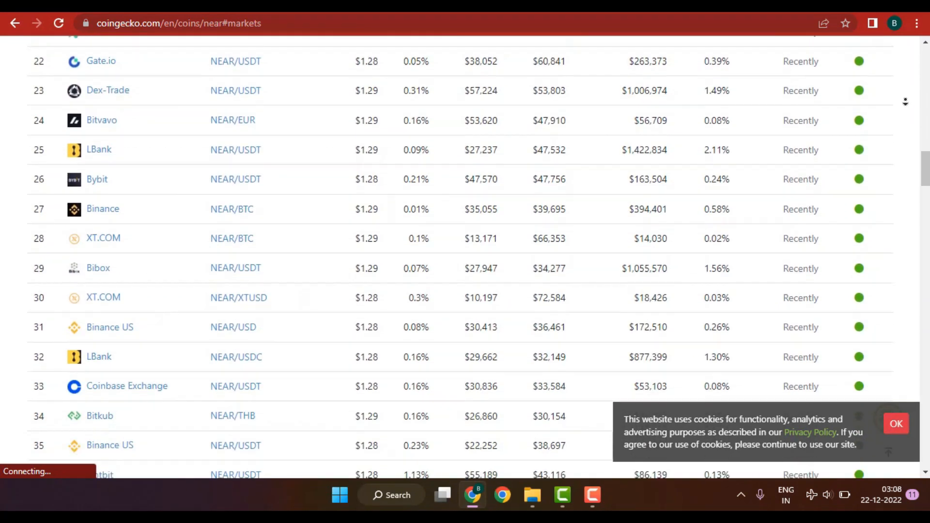
scroll("down", 3)
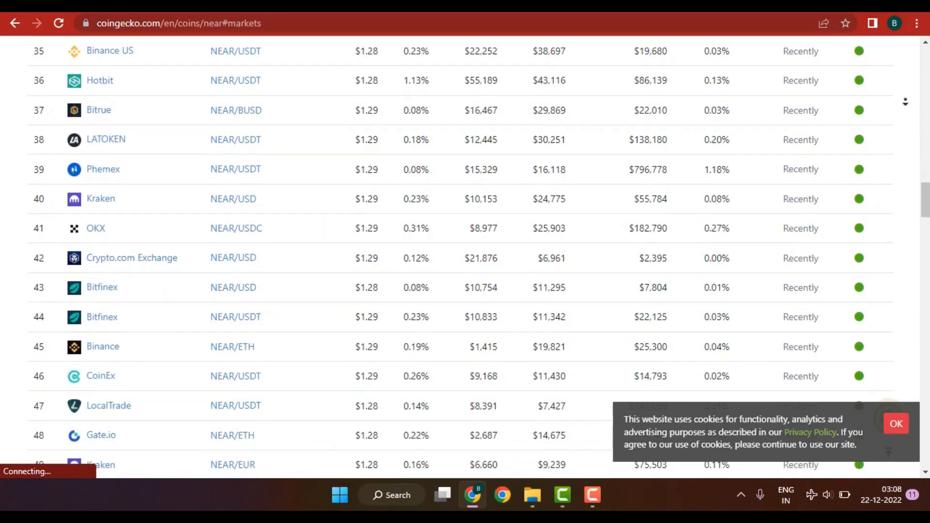
scroll("down", 3)
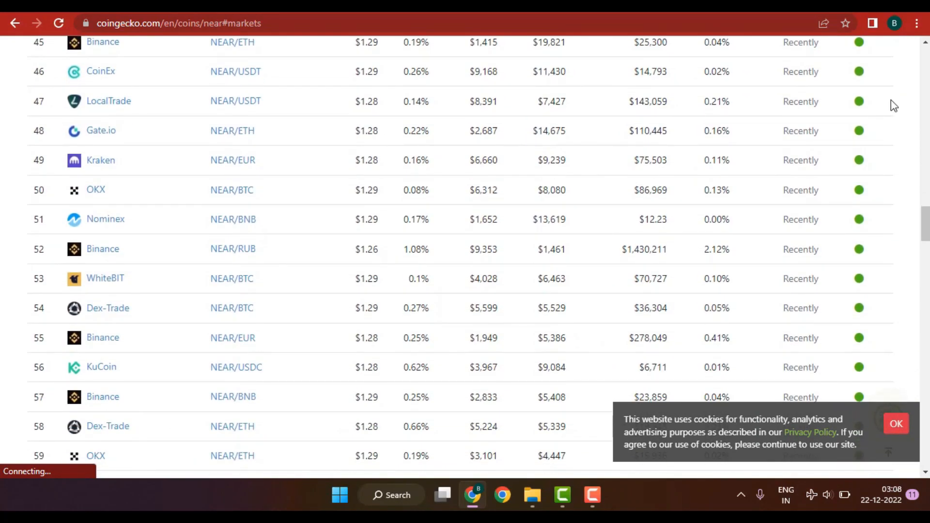
left_click(178, 23)
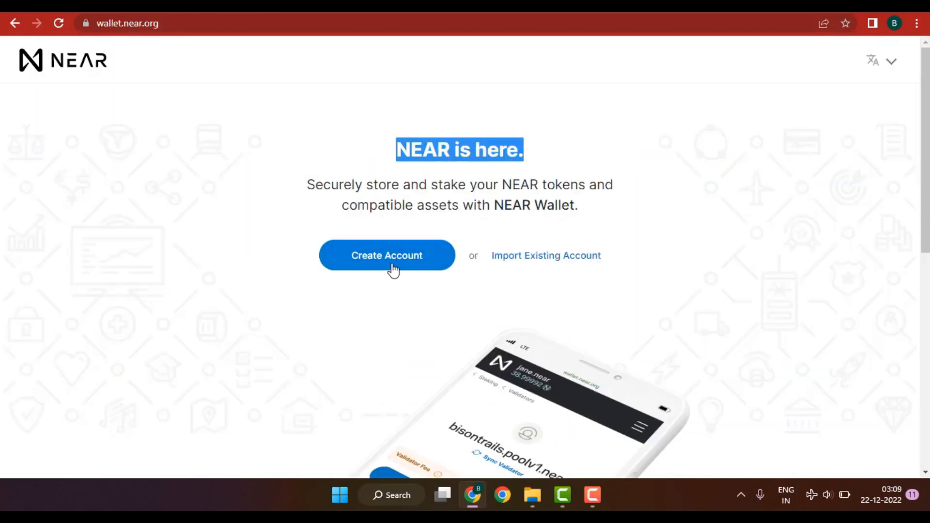
mouse_move(546, 260)
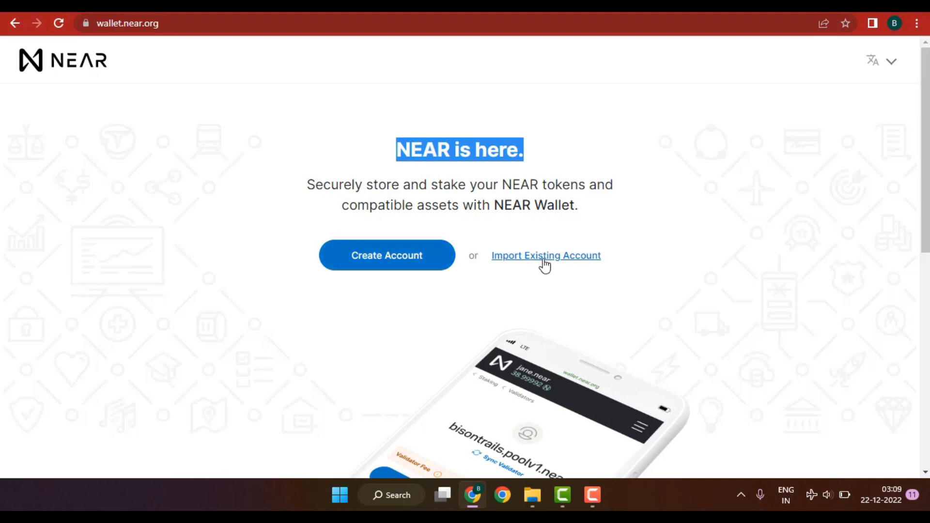
mouse_move(413, 267)
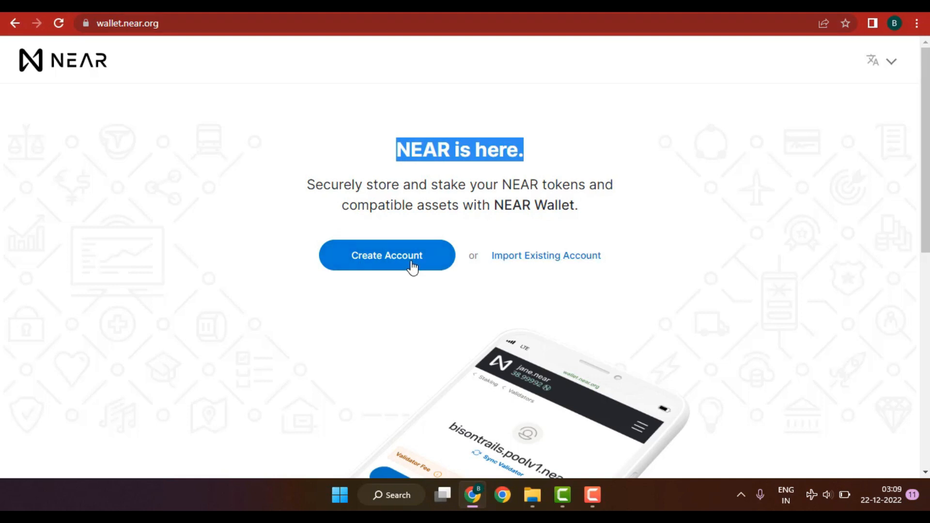
mouse_move(473, 261)
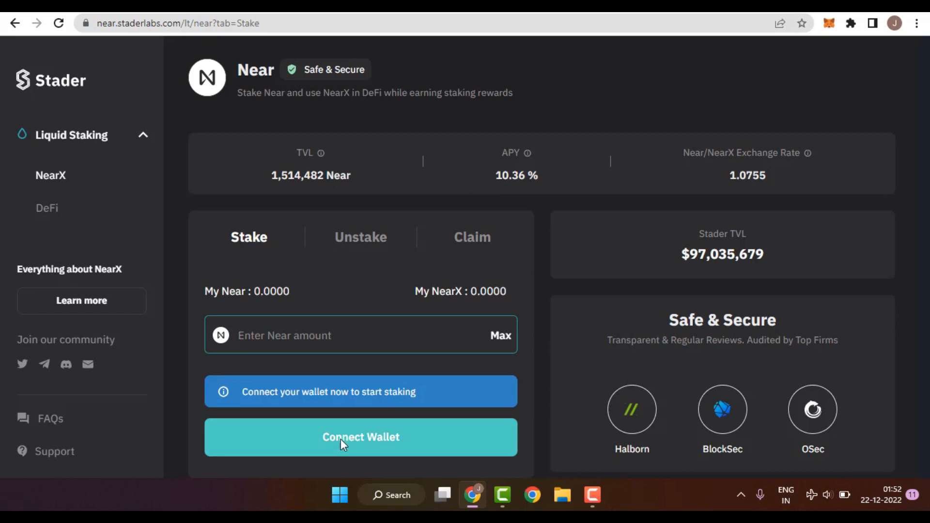
Step: Start connecting a wallet, accept the terms of service and choose NEAR Wallet
left_click(360, 437)
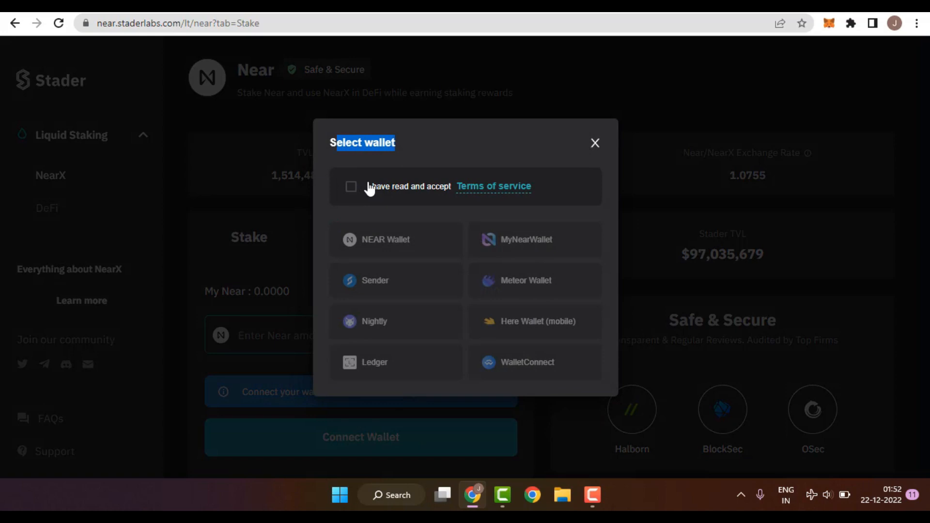
left_click(351, 186)
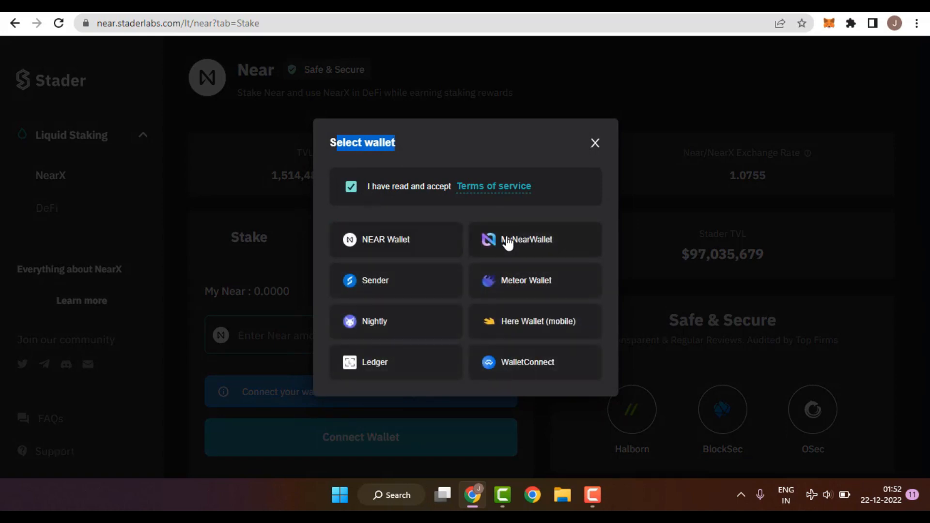
mouse_move(432, 332)
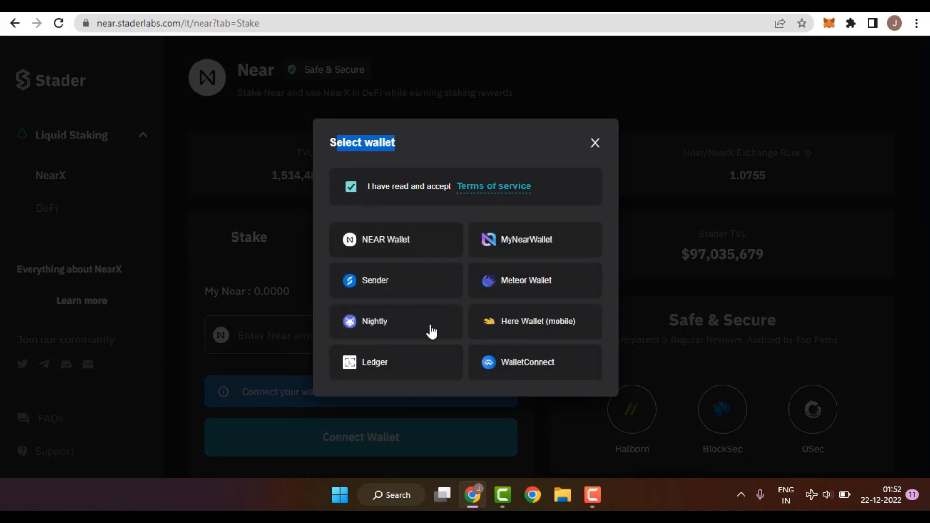
mouse_move(491, 392)
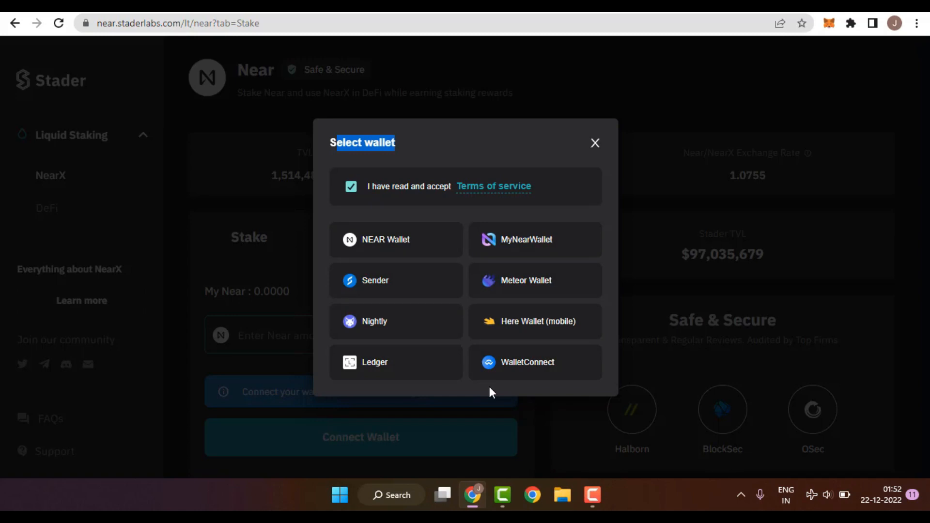
mouse_move(424, 389)
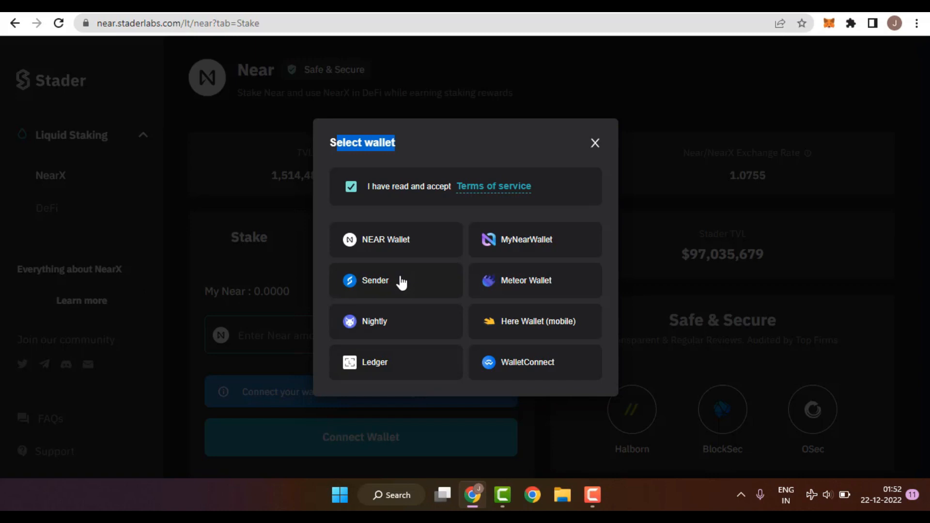
left_click(386, 239)
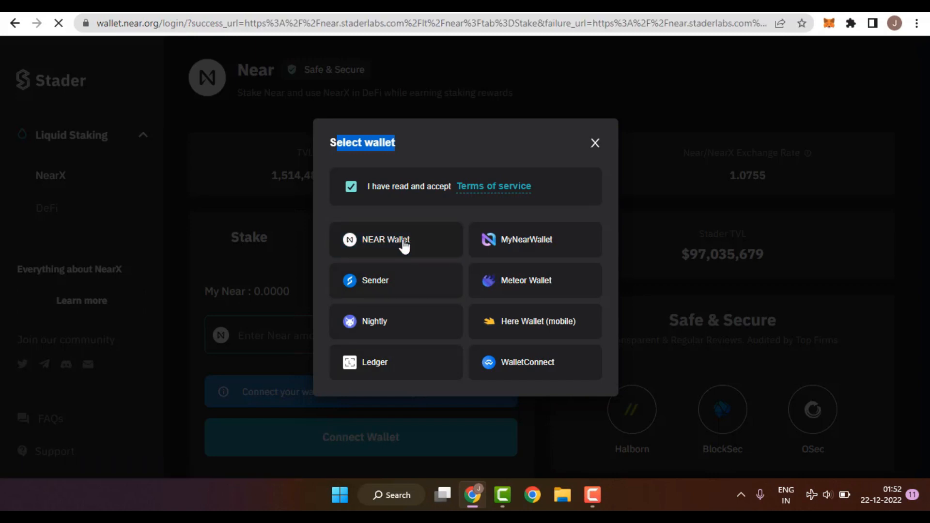
Step: Select the account, review the 0.25 NEAR fee allowance and approve the connection to Stader
left_click(386, 239)
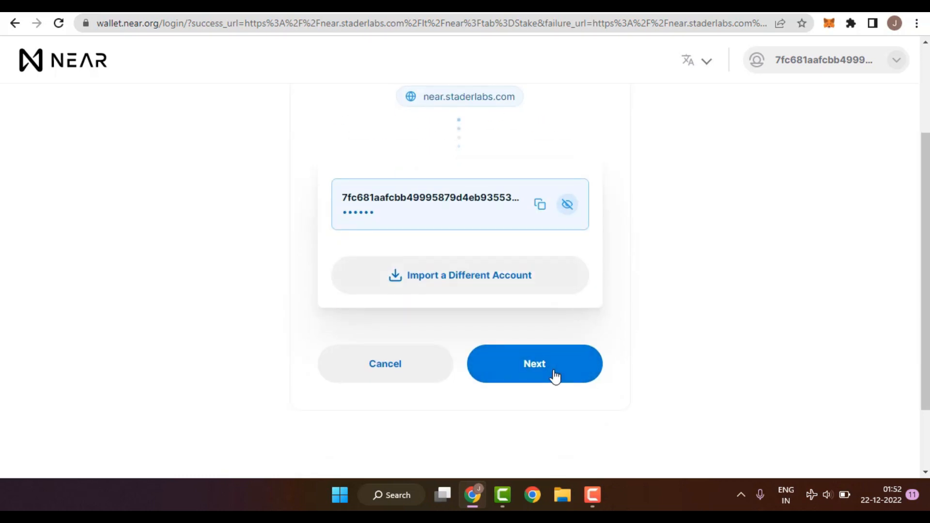
left_click(533, 363)
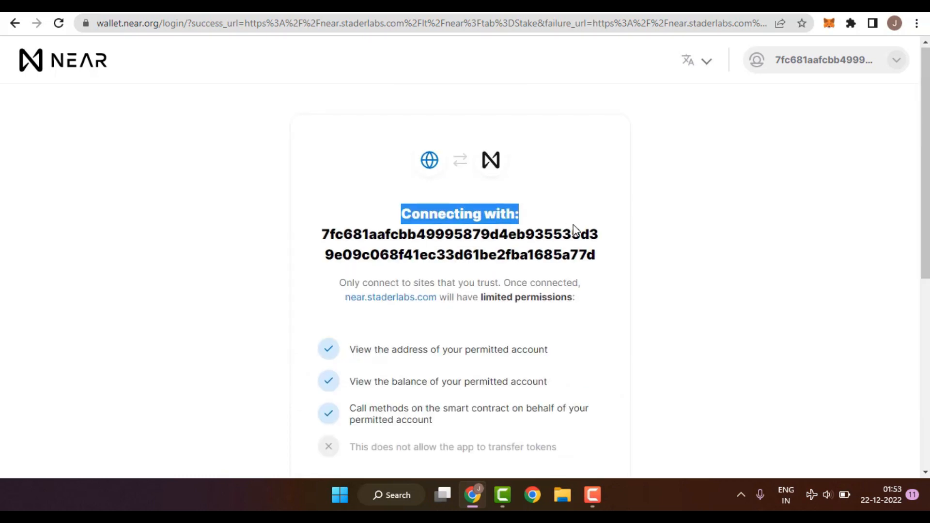
scroll("down", 3)
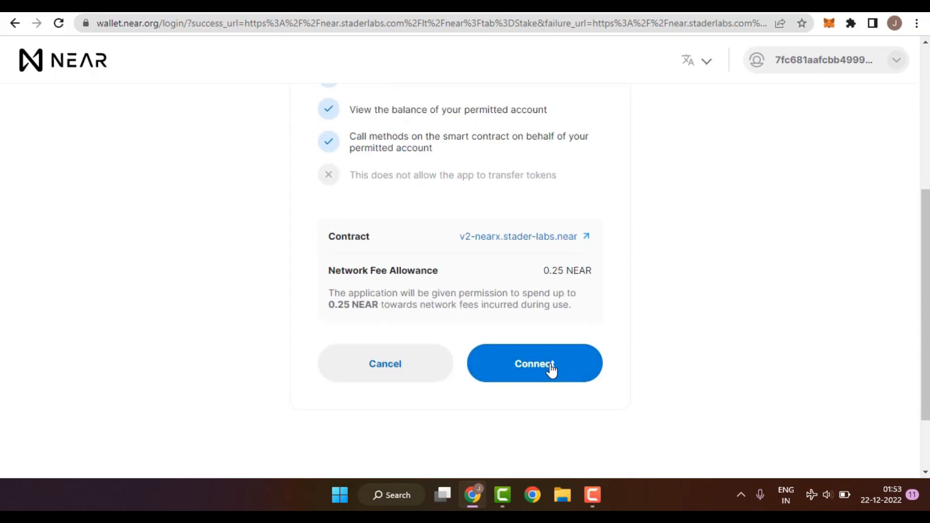
double_click(566, 270)
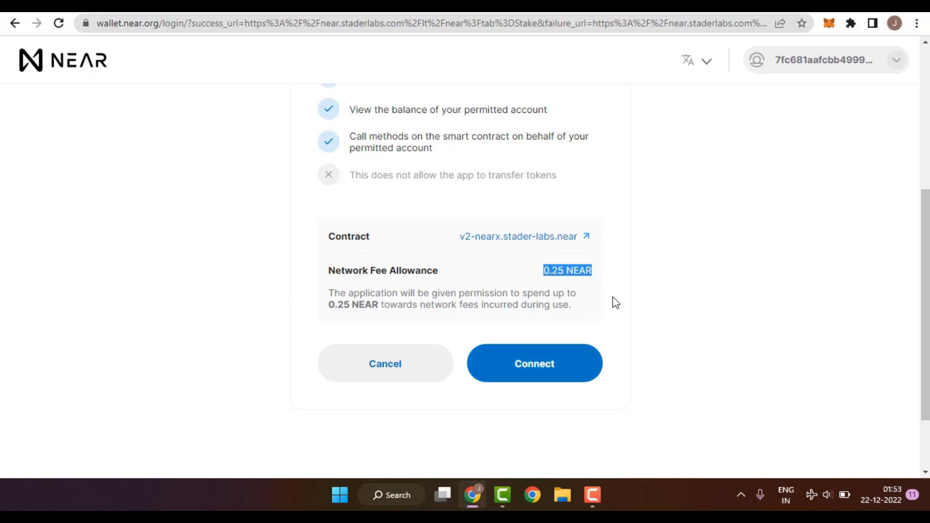
left_click(533, 363)
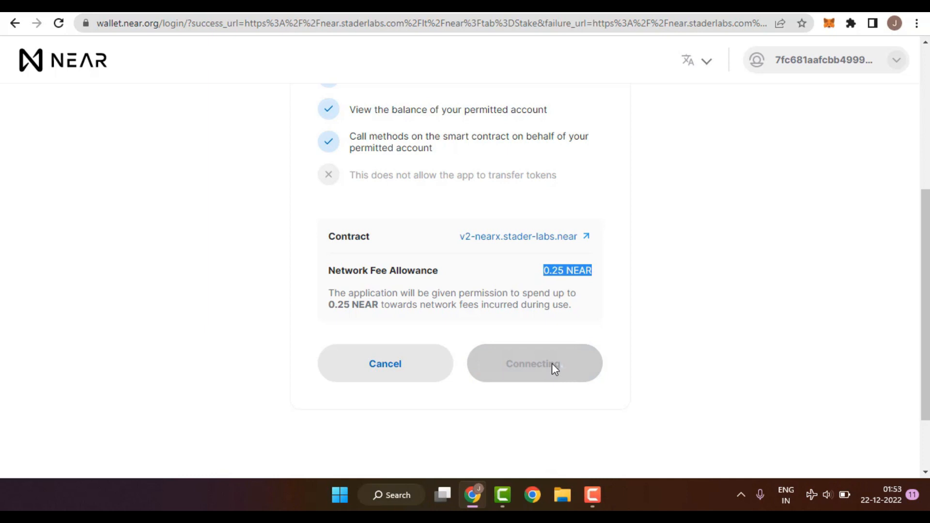
left_click(534, 363)
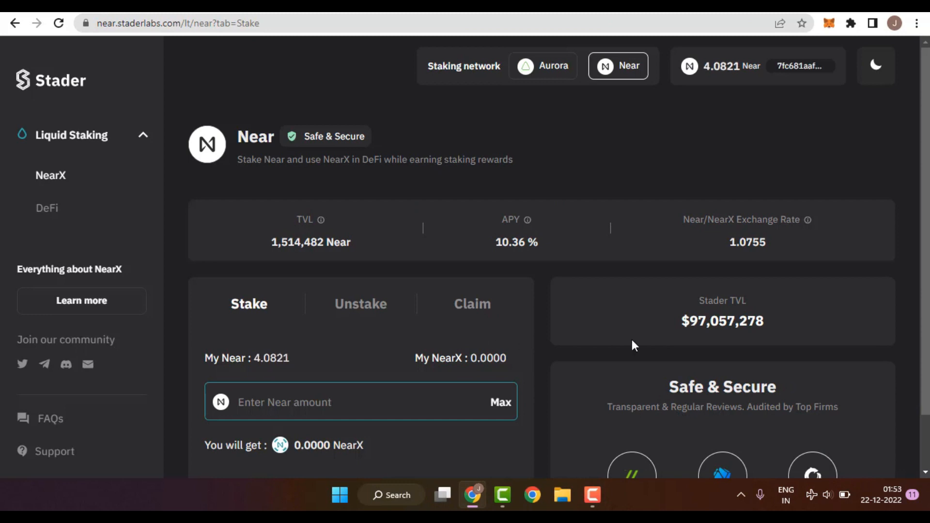
Step: Stake the full 4.0821 Near for NearX and approve the 3.83463 NEAR transaction
scroll("down", 3)
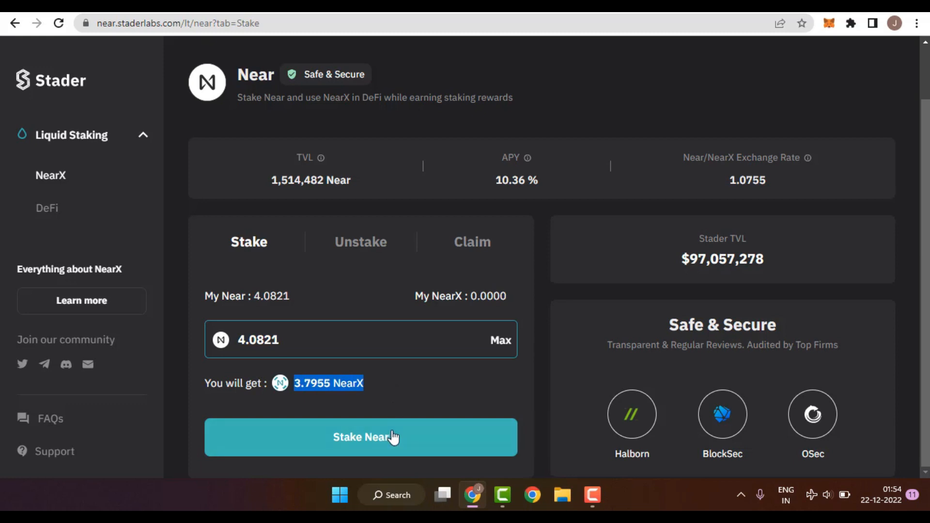
left_click(361, 437)
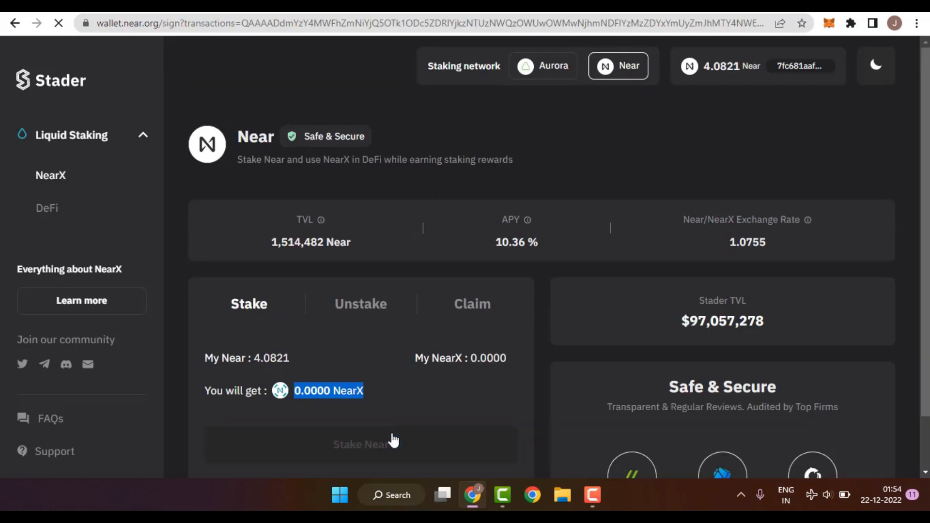
left_click(360, 444)
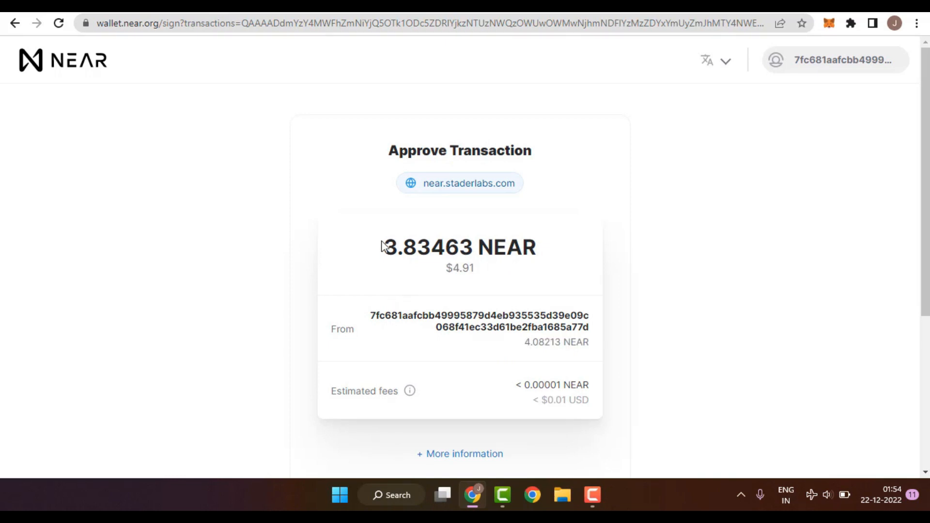
scroll("down", 3)
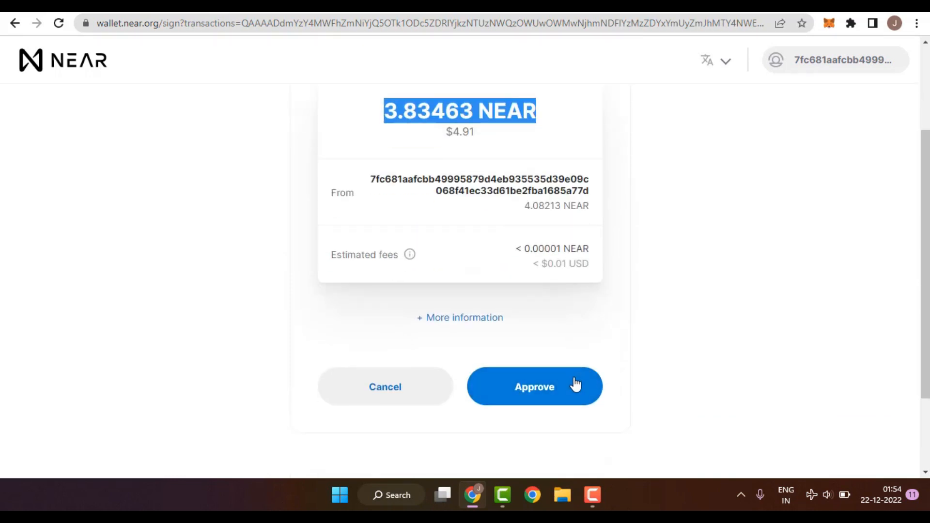
left_click(533, 387)
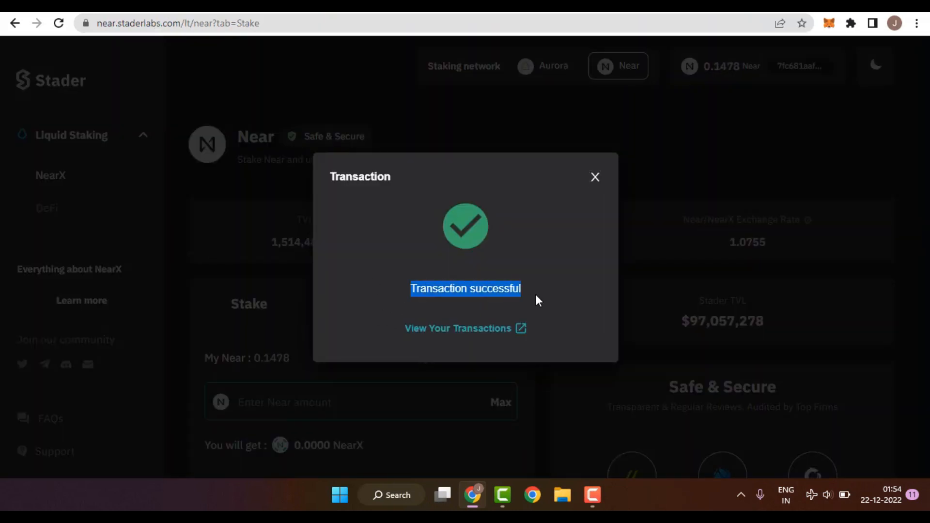
Step: Dismiss the success notice, highlight the 3.5631 NearX balance and switch to Unstake
left_click(595, 176)
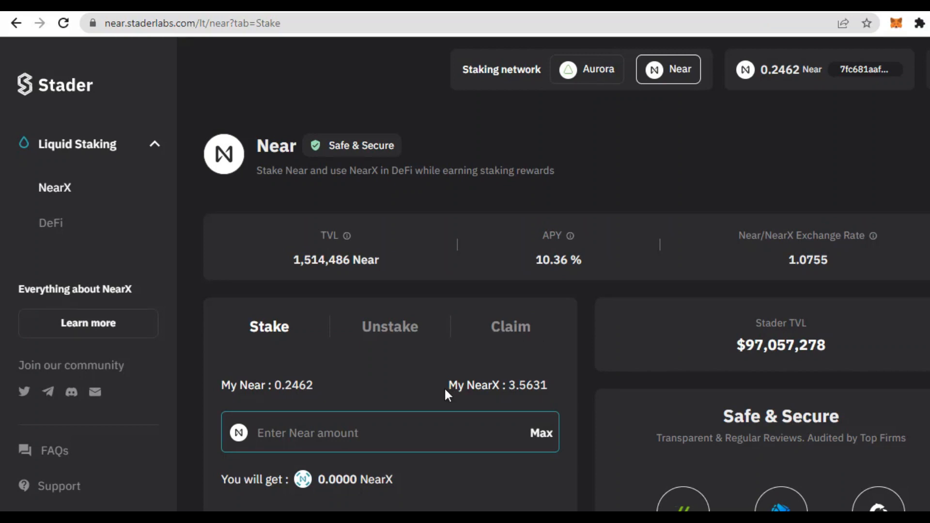
double_click(526, 384)
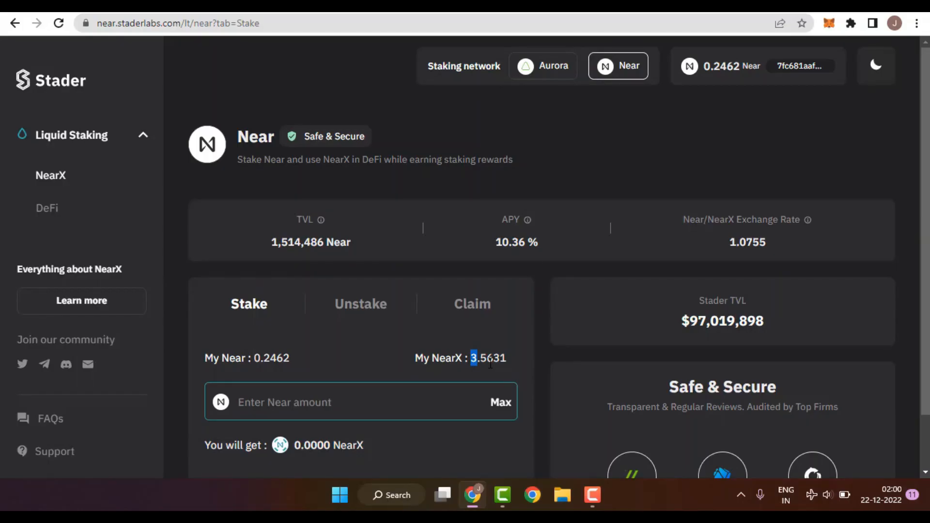
left_click(361, 304)
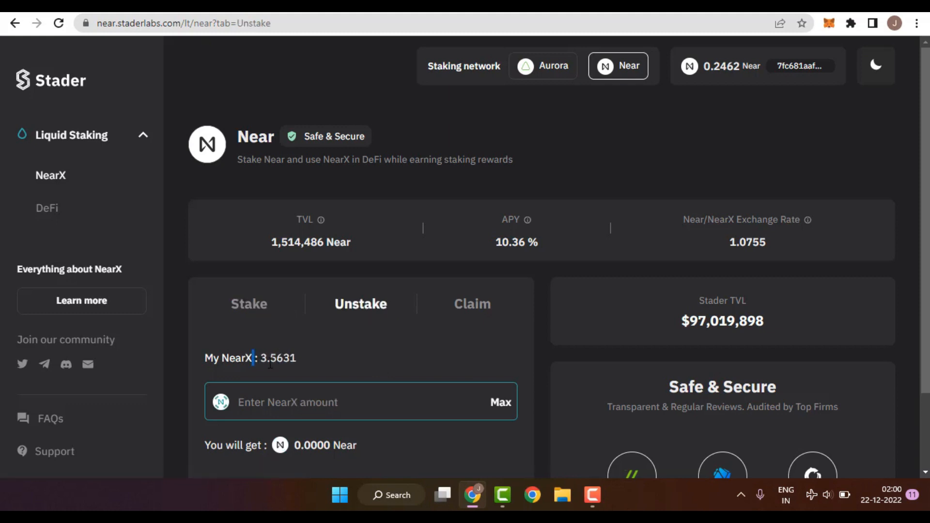
Step: Enter the full 3.5631 NearX via Max, note the 2-4 day unbonding, then view the Claim tab
left_click(500, 401)
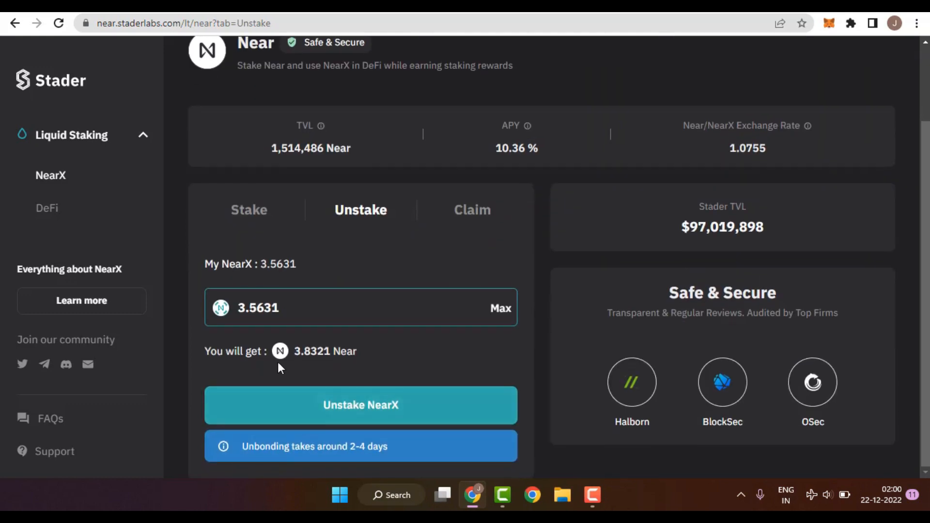
double_click(311, 351)
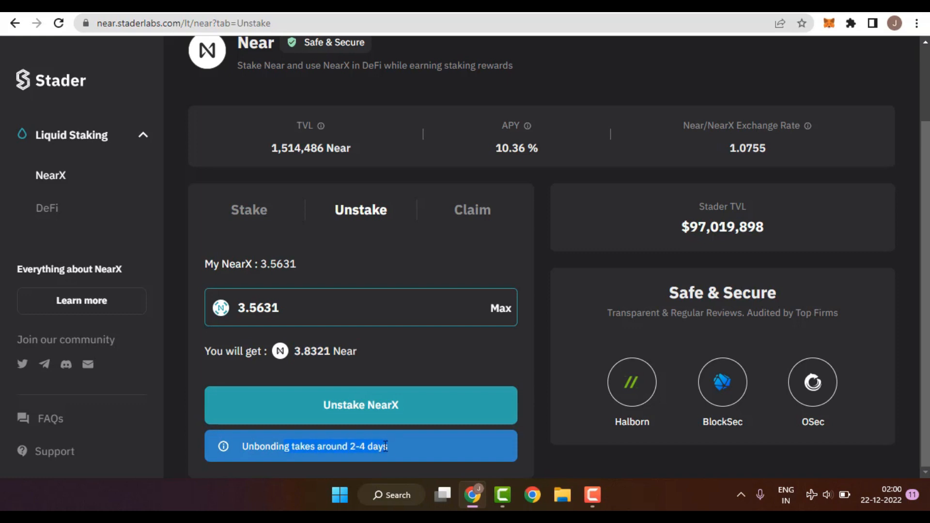
mouse_move(477, 223)
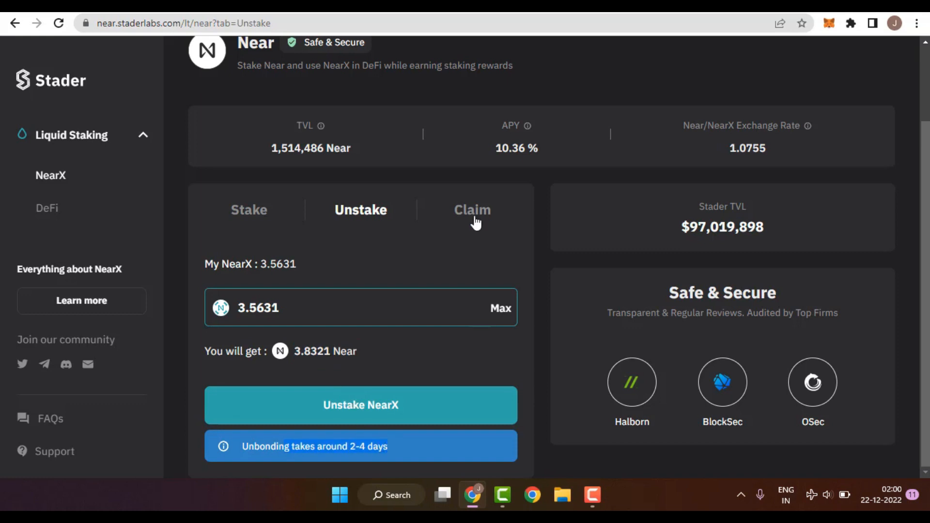
left_click(472, 209)
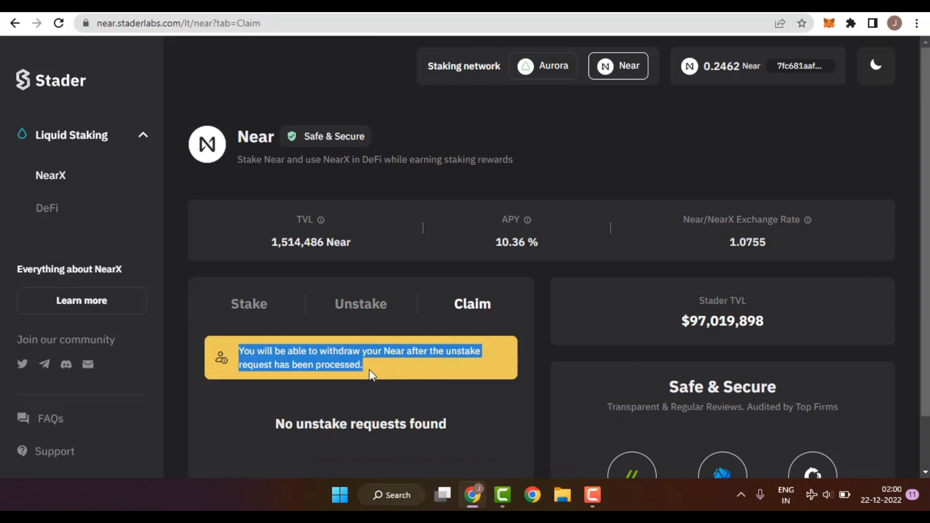
mouse_move(379, 375)
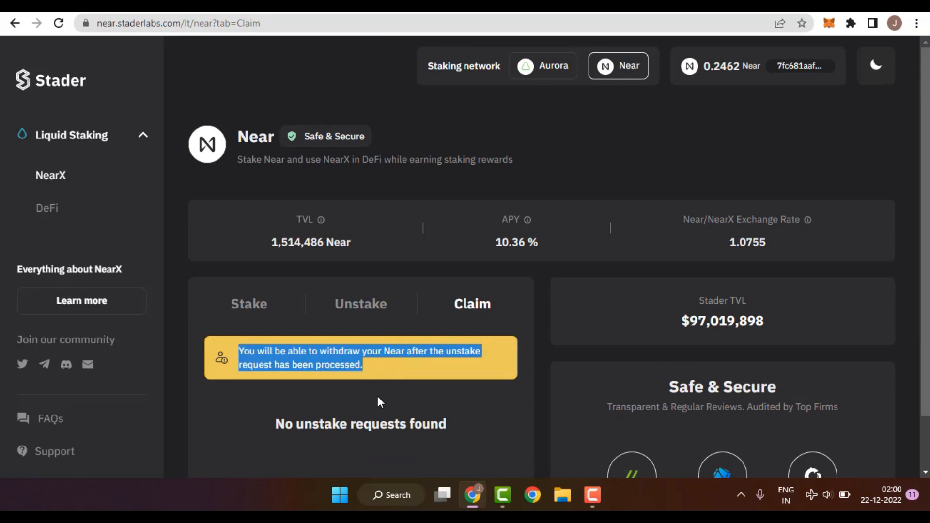
mouse_move(420, 404)
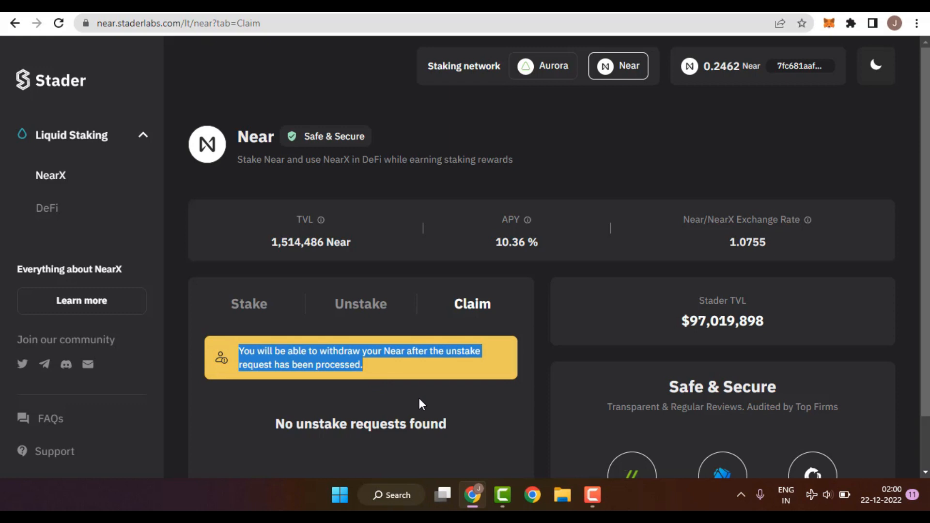
mouse_move(424, 403)
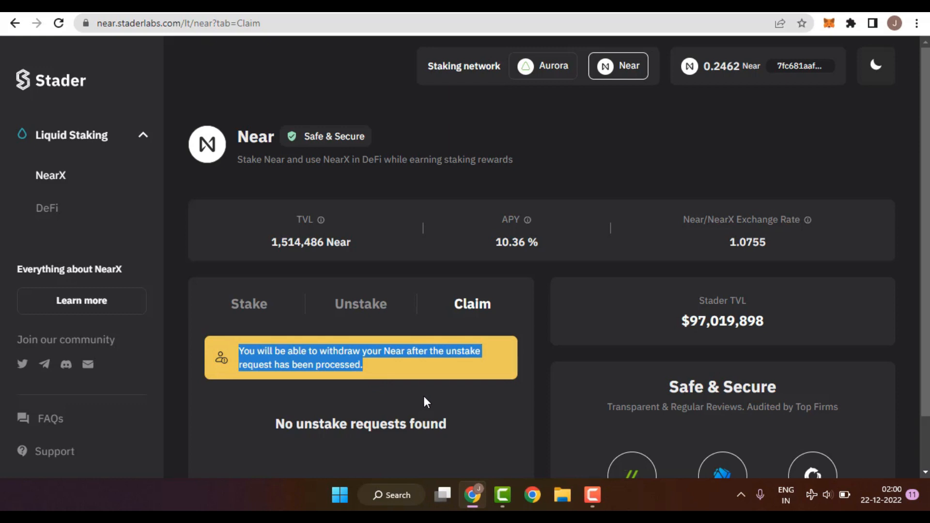
mouse_move(422, 405)
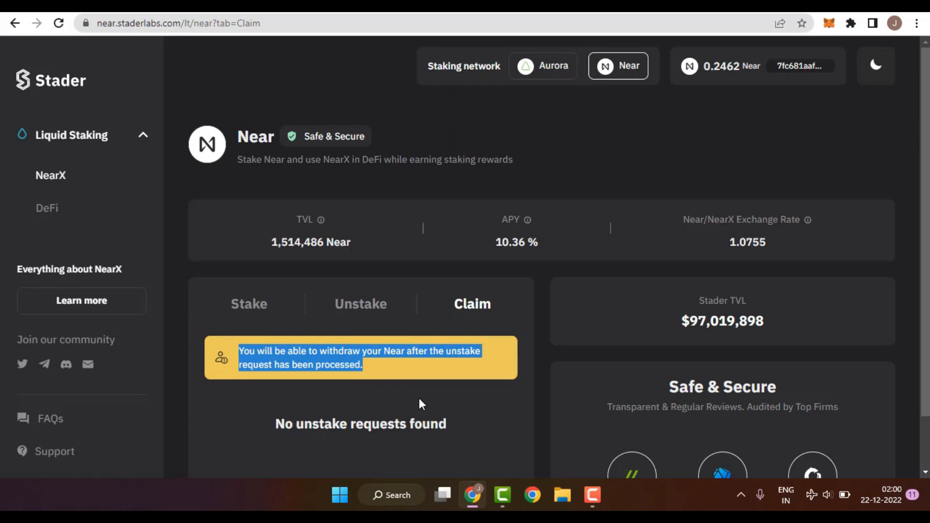